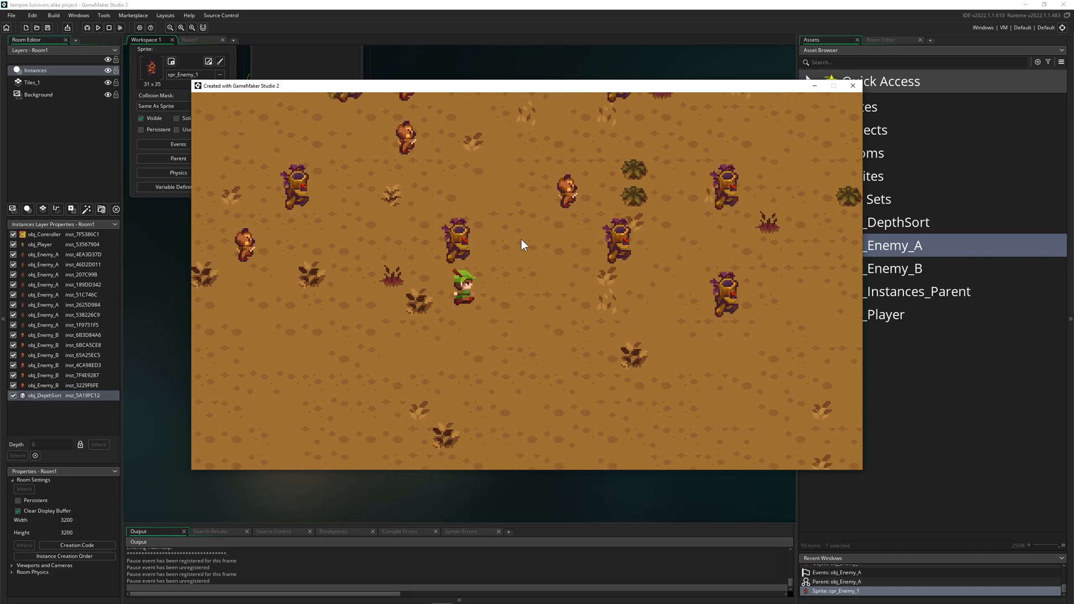
mouse_move(545, 229)
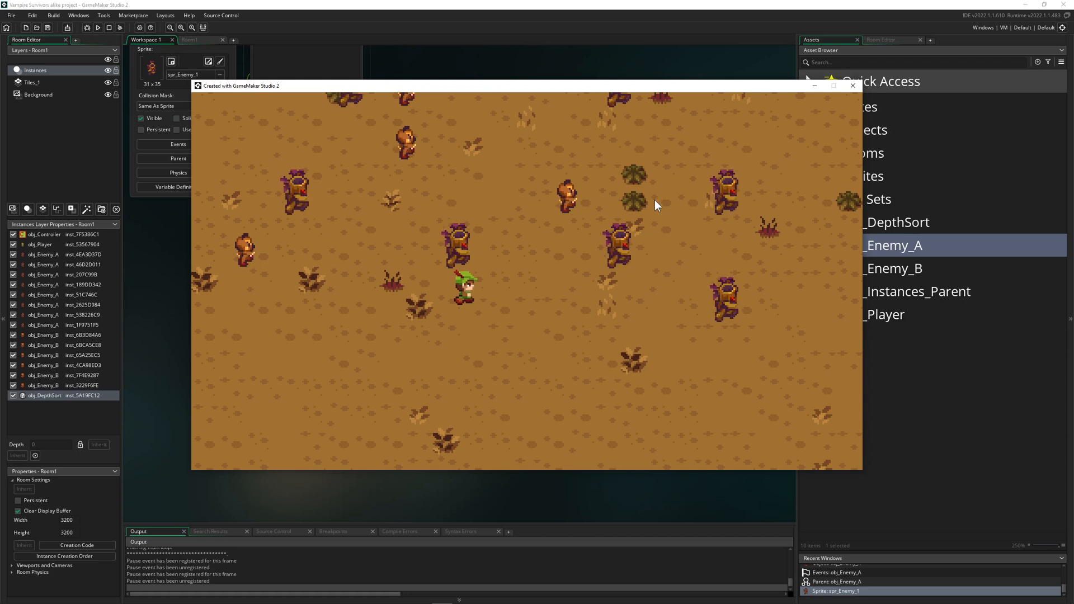
mouse_move(675, 236)
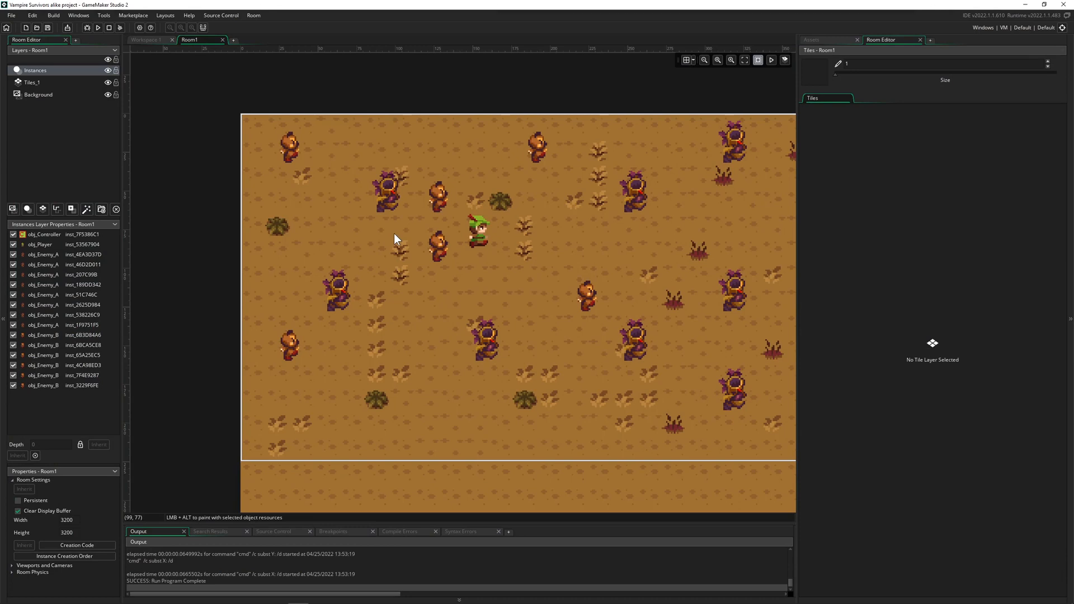
Move the obj_Player instance lower in Room1 so it stands just above an enemy
click(478, 239)
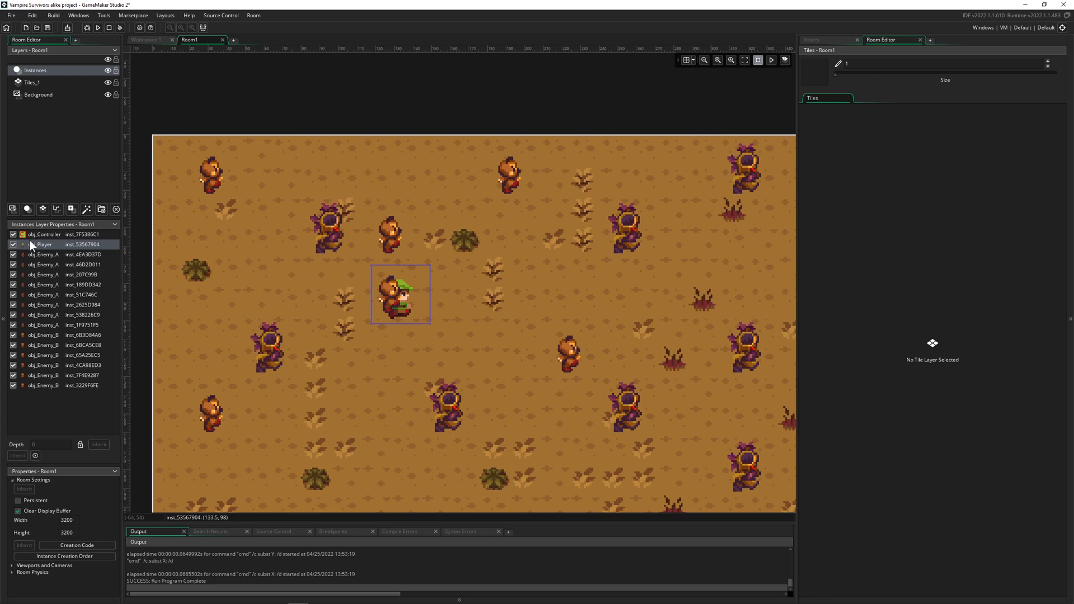
mouse_move(298, 178)
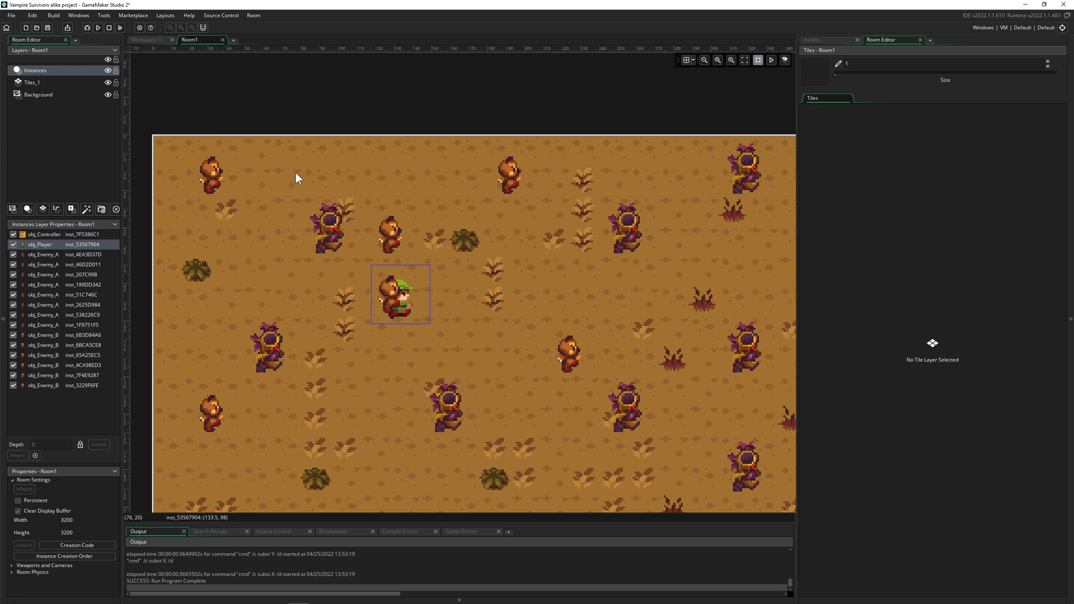
mouse_move(54, 264)
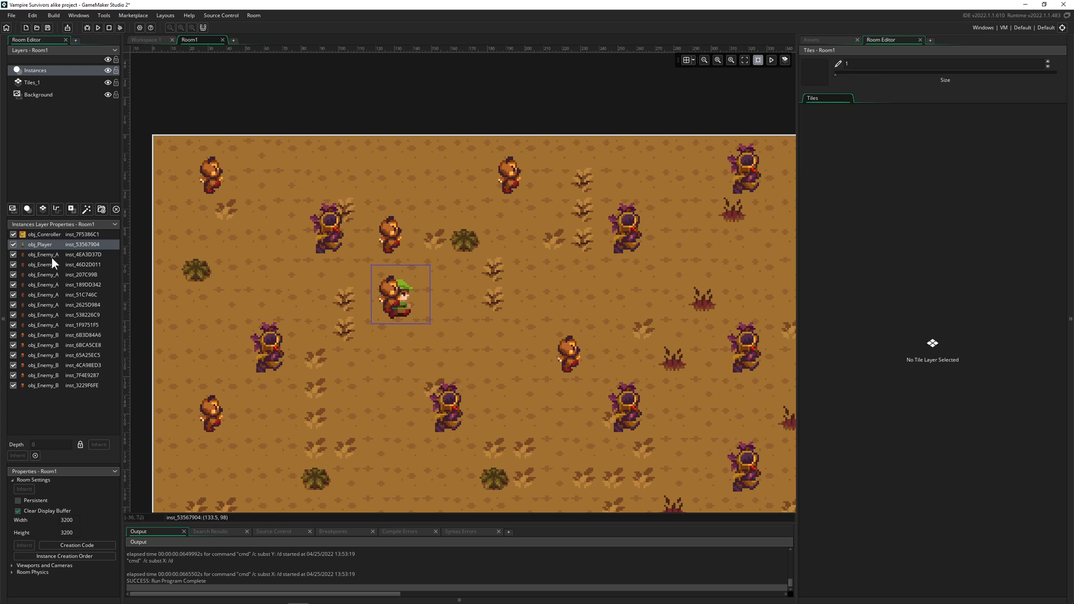
mouse_move(39, 245)
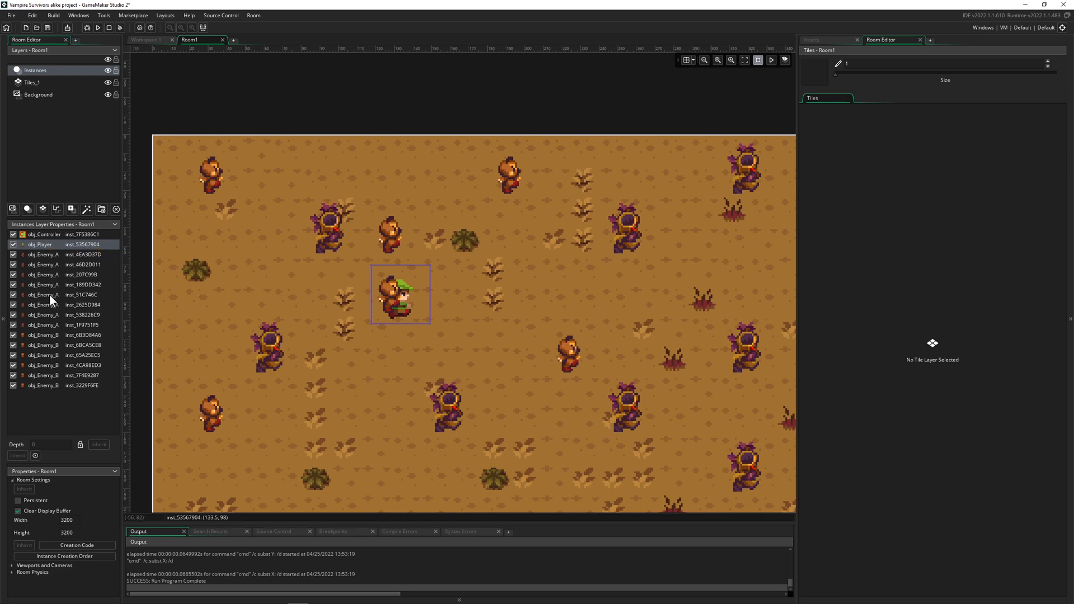
mouse_move(41, 245)
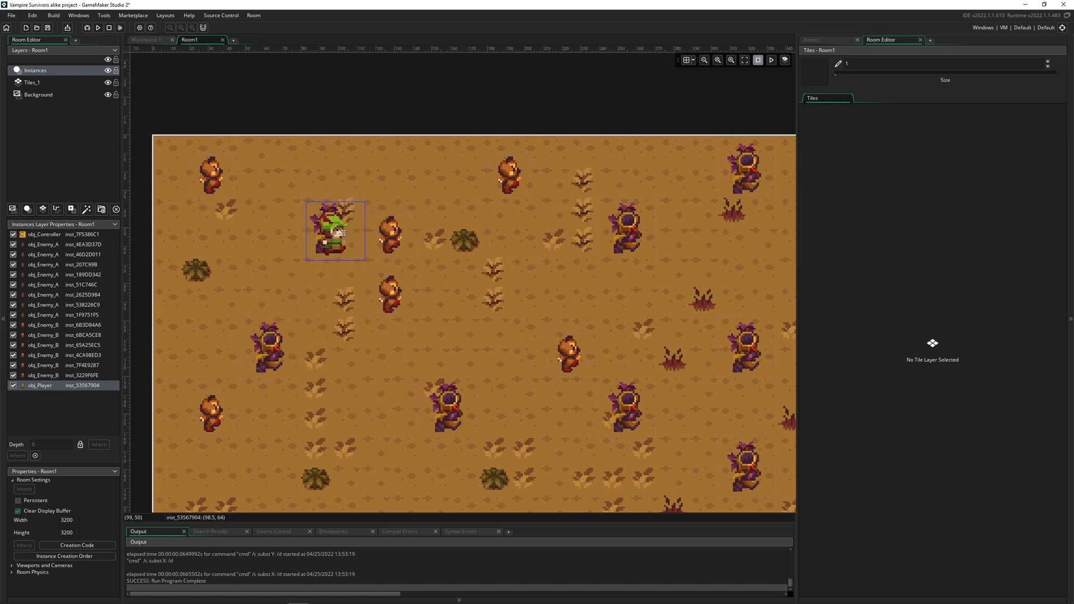
drag(334, 231, 388, 230)
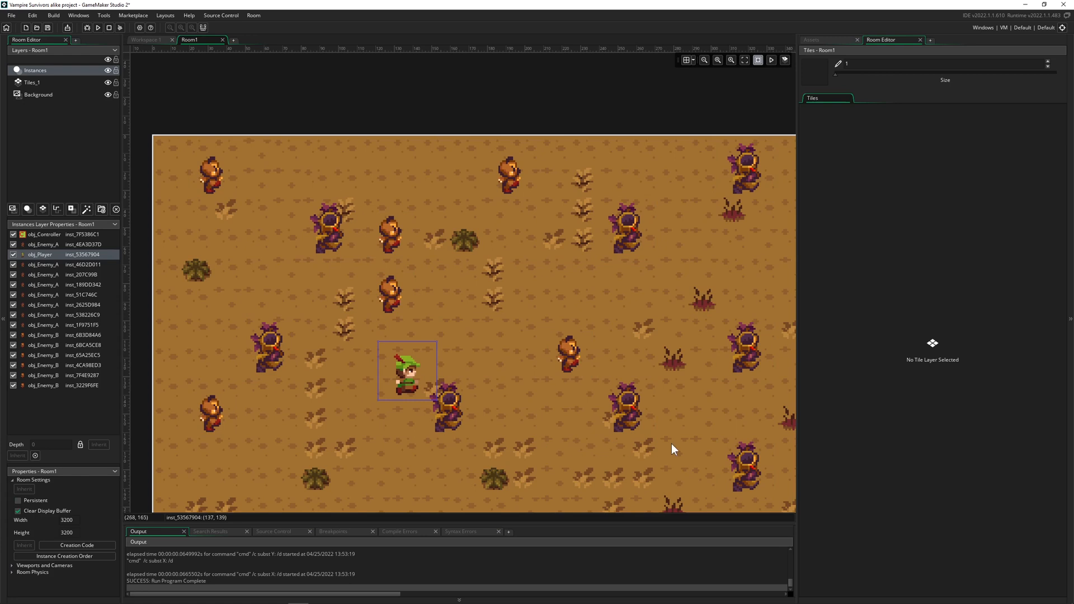
mouse_move(318, 426)
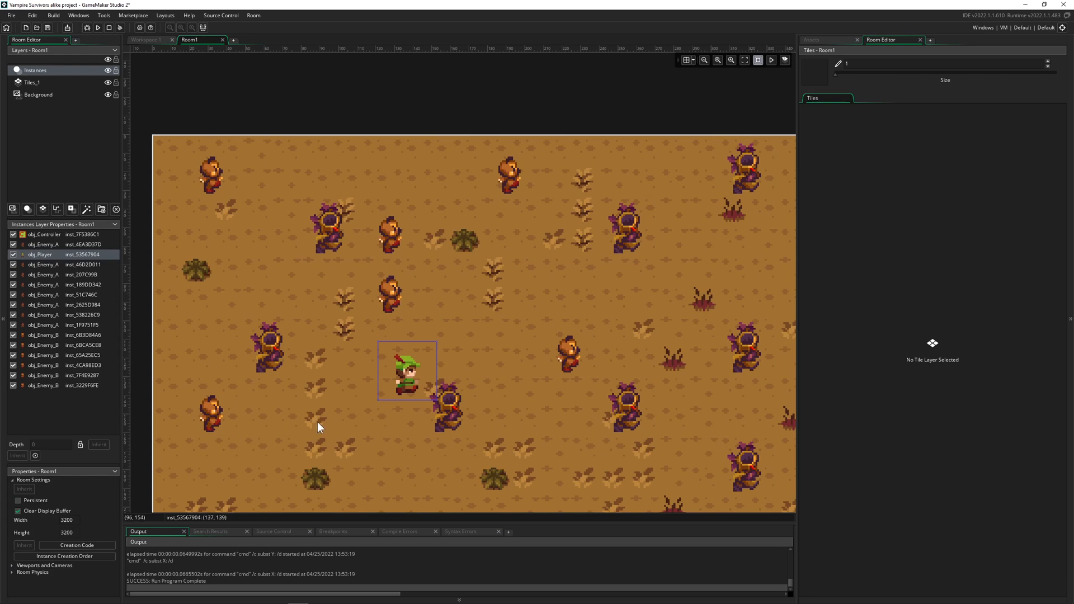
mouse_move(316, 424)
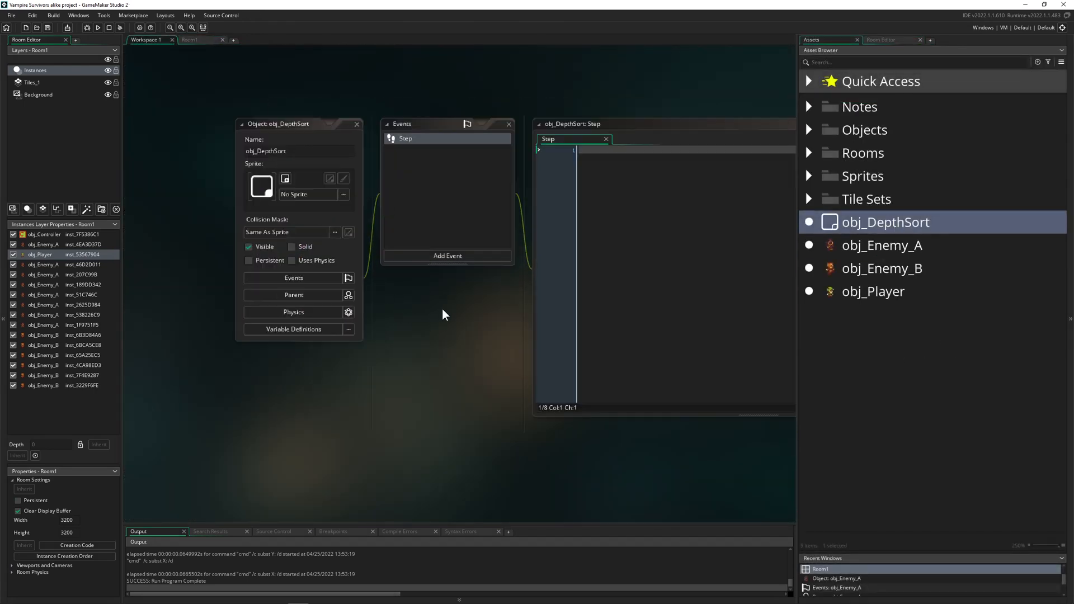
Add an obj_DepthSort instance to the Instances layer and open obj_DepthSort for editing
click(192, 40)
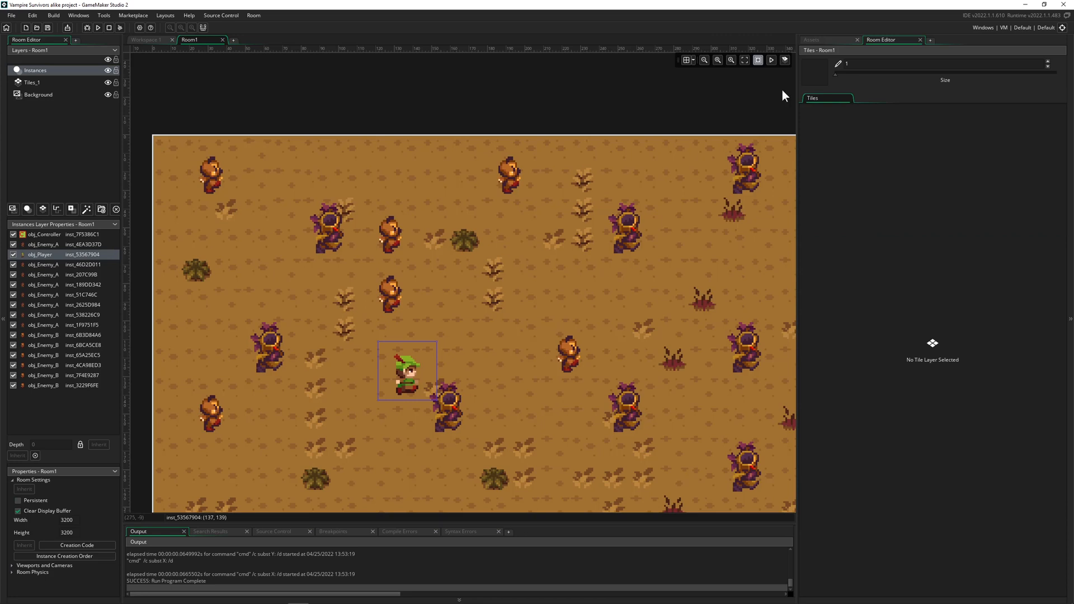
click(826, 39)
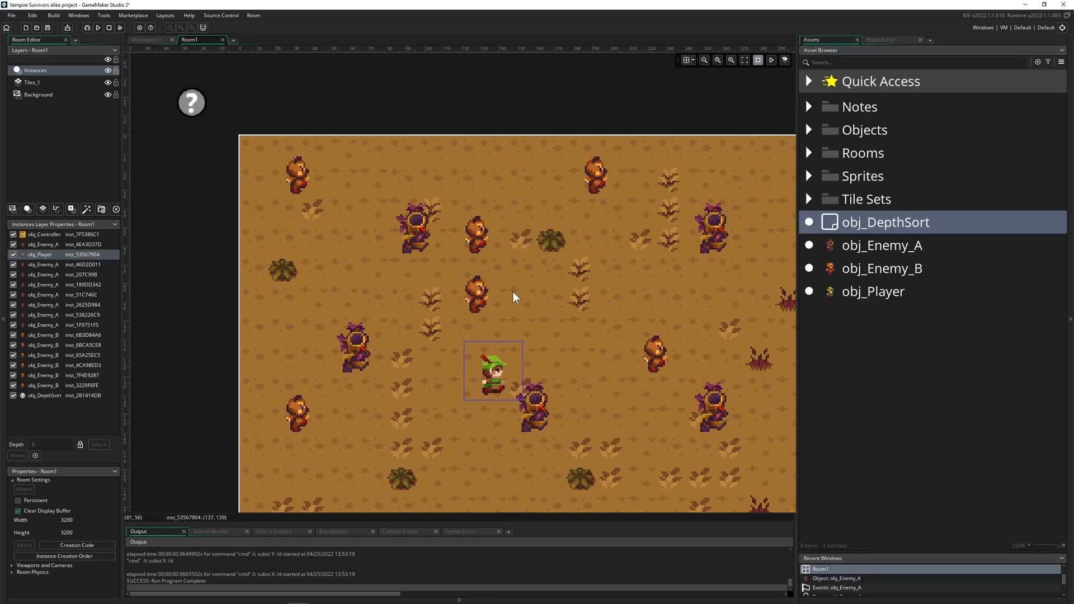
double_click(886, 222)
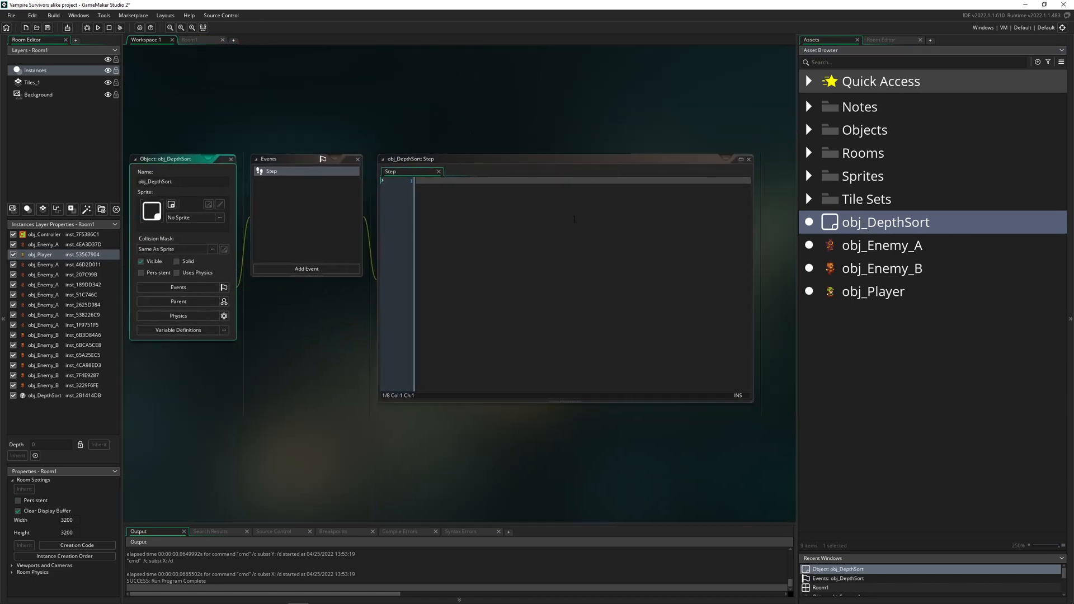
Write with(obj_Player){ depth = -y; } in the Step event and save it
text(with(){)
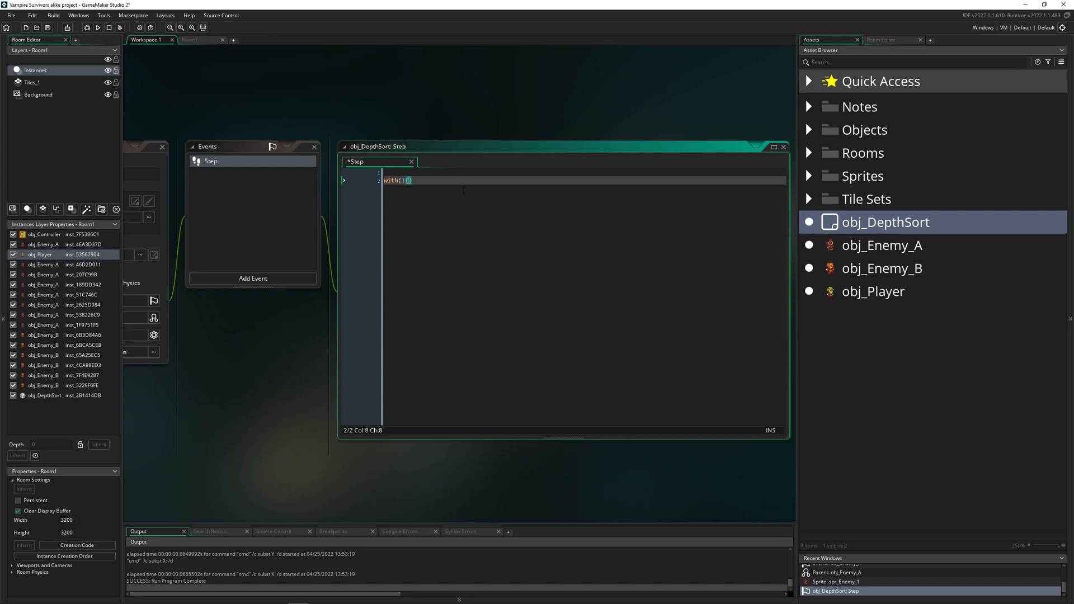
key(Enter)
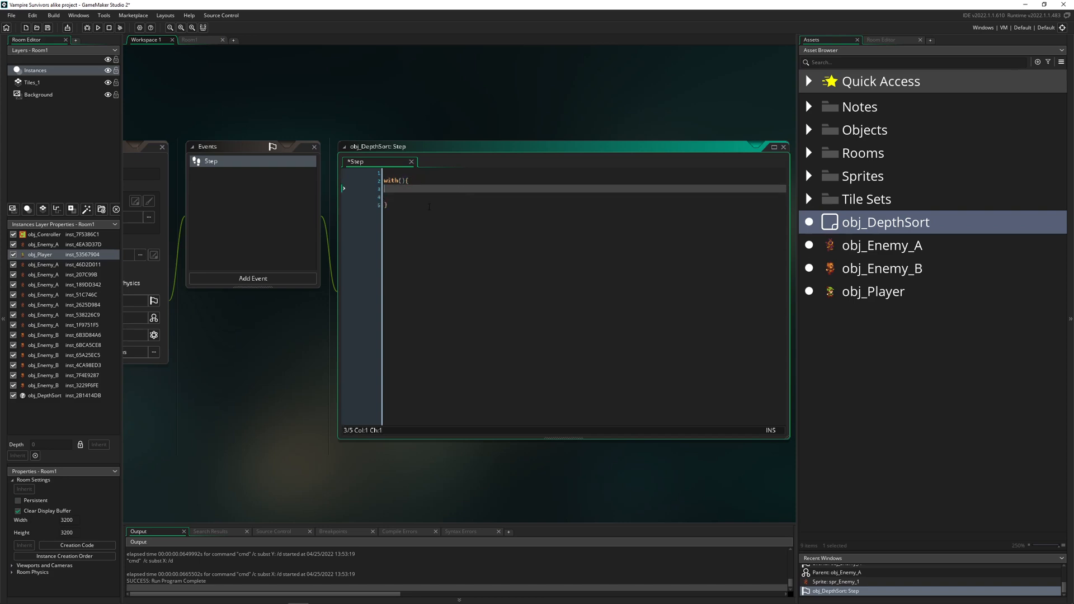
click(873, 290)
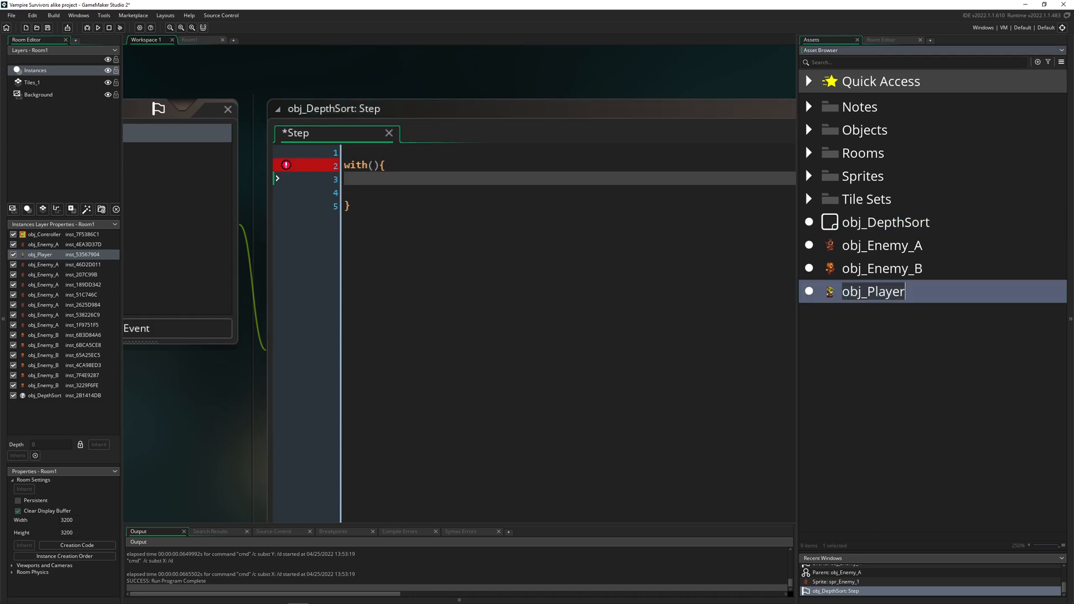
text(obj_Player)
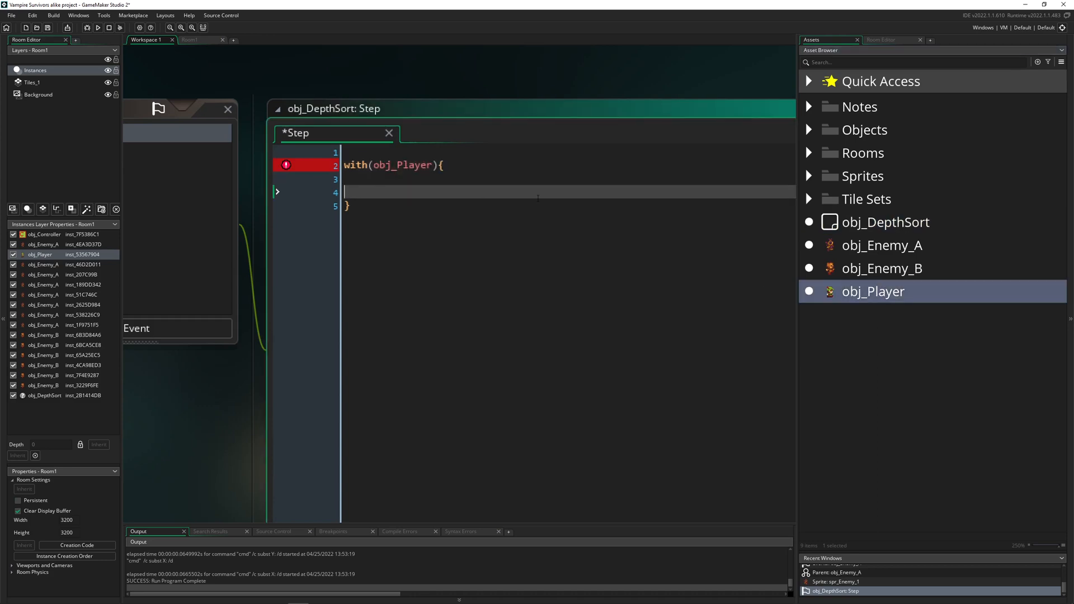
text(depth)
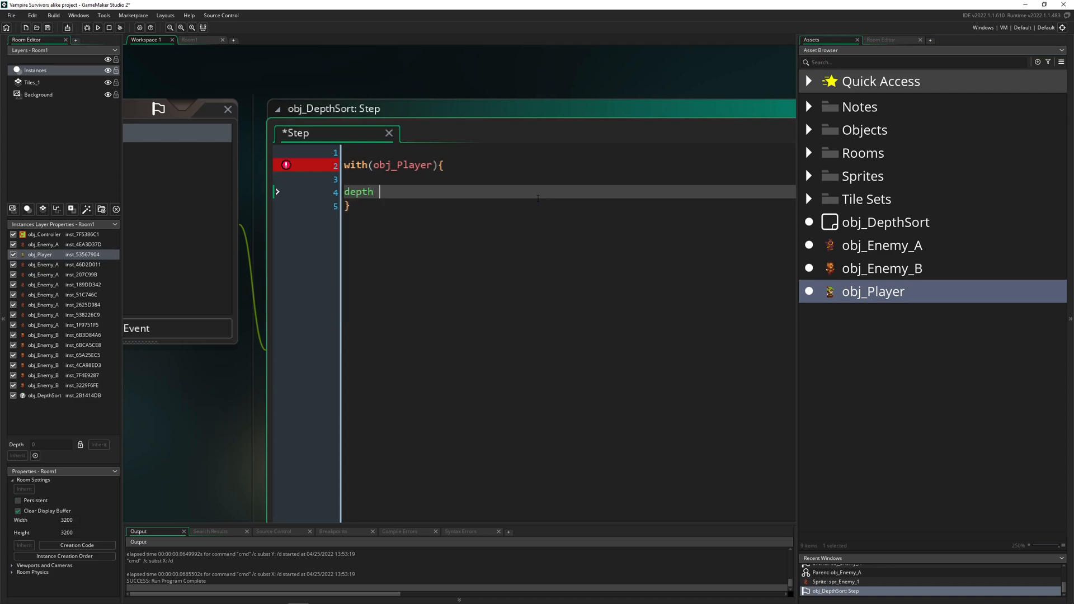
text(=)
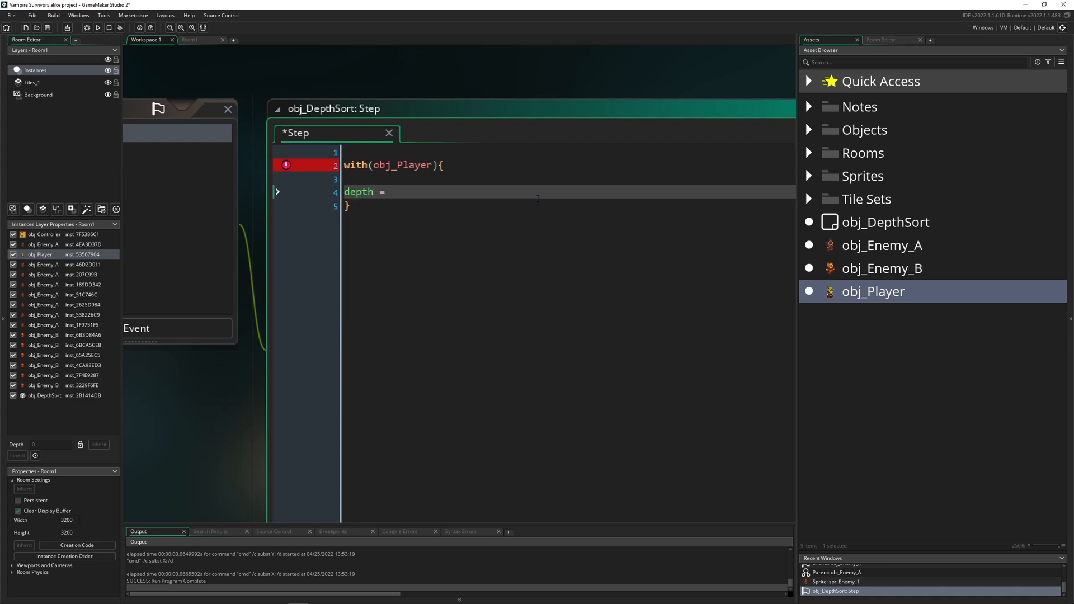
text(-y;)
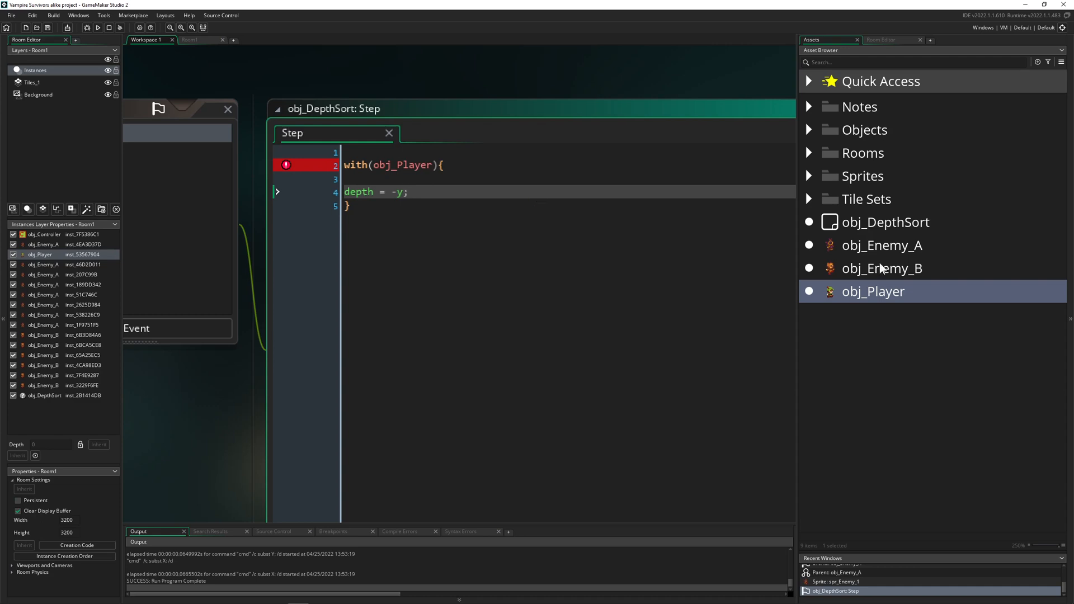
click(882, 267)
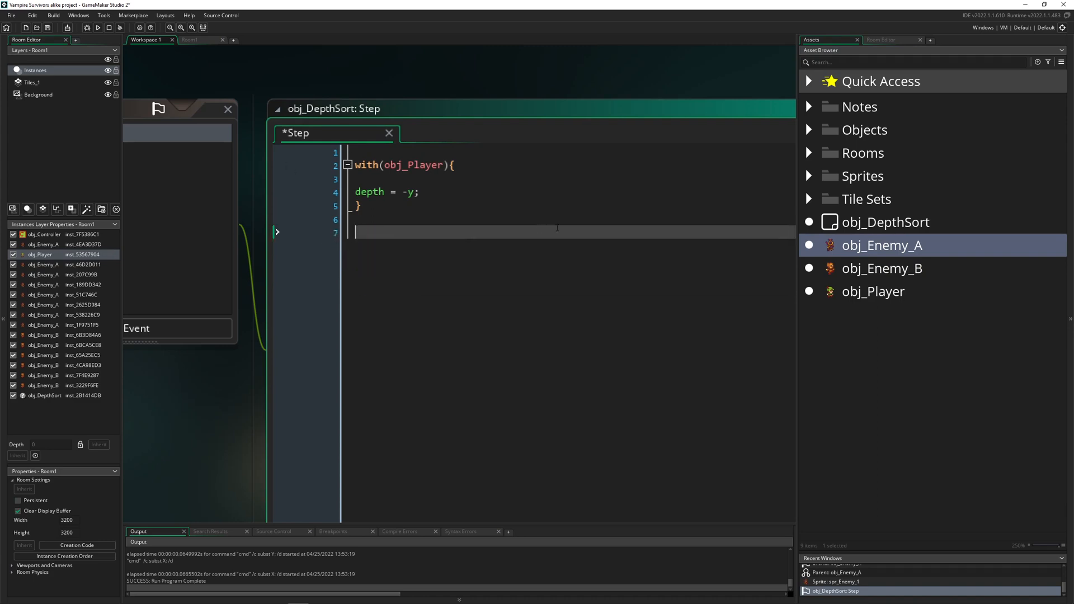
key(ctrl+s)
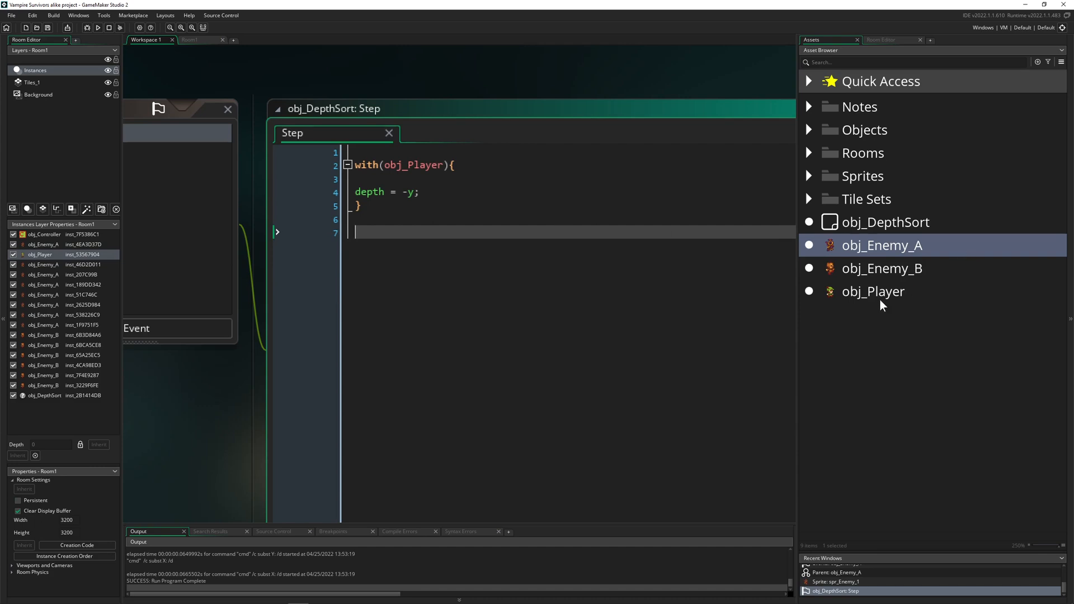
Create a new object named obj_Instances_Parent and assign it as obj_Player's parent
right_click(882, 304)
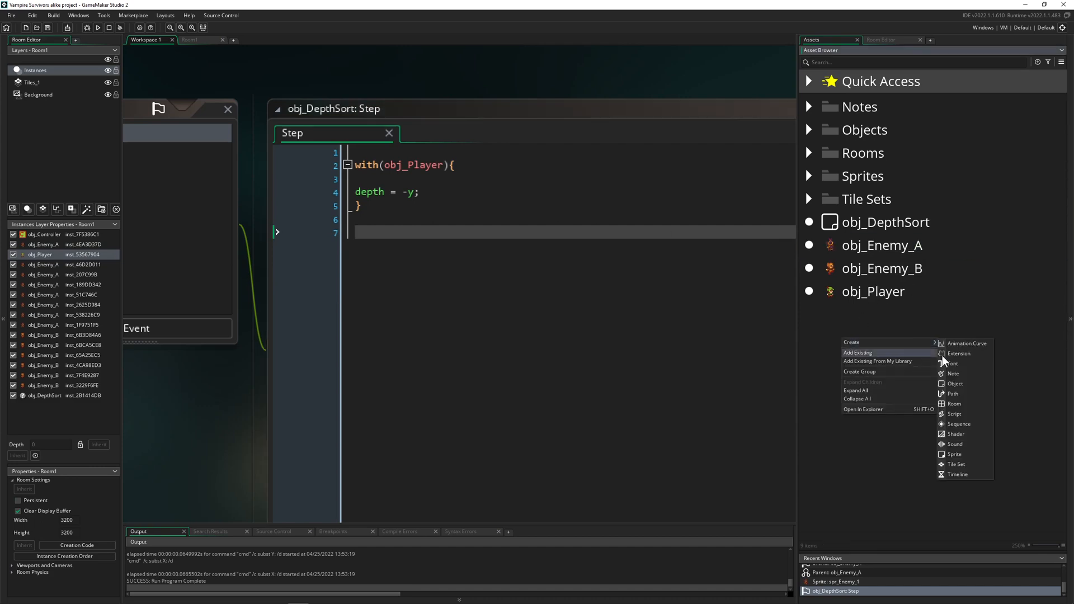
click(953, 383)
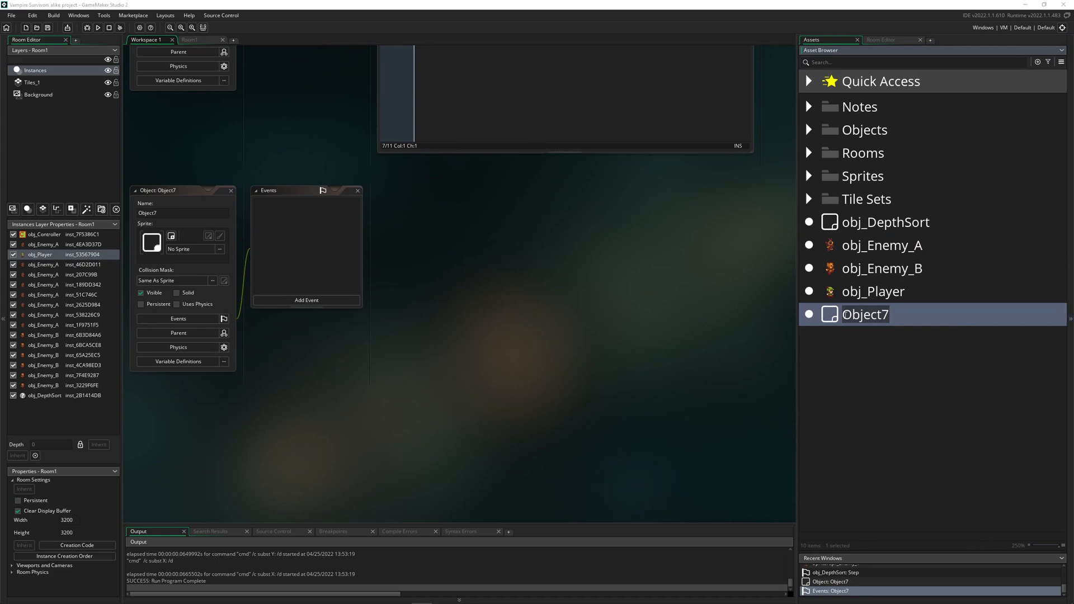
double_click(865, 313)
text(obj_Instances_Paren)
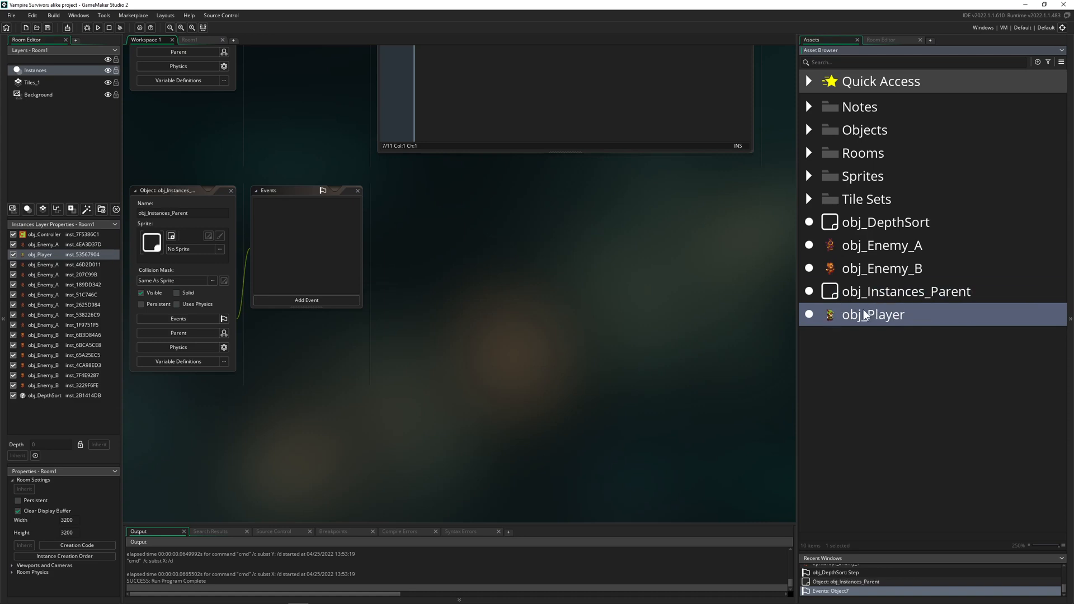
click(904, 291)
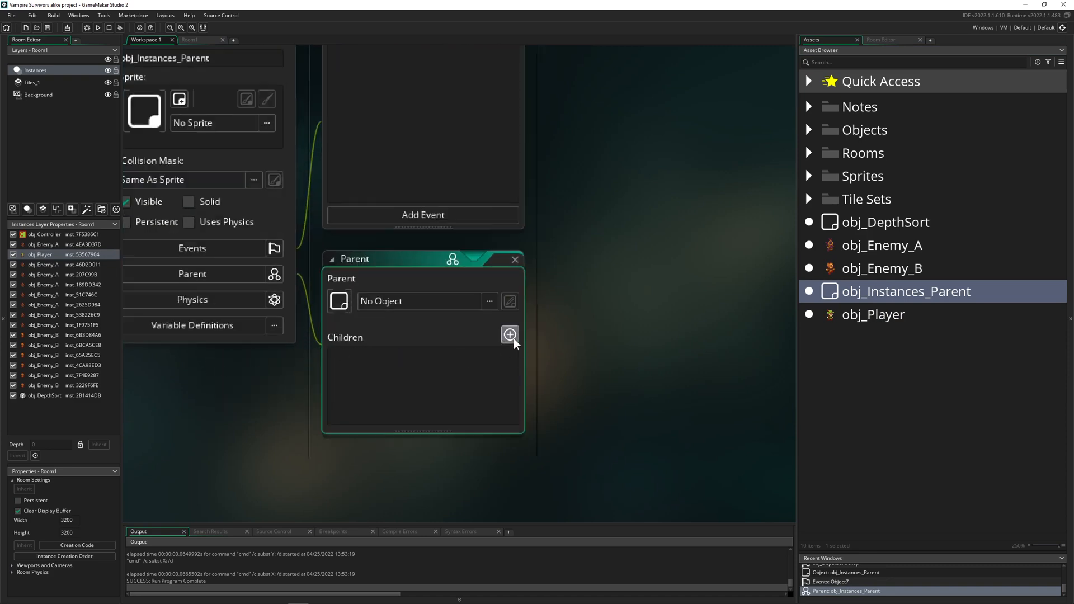
click(510, 336)
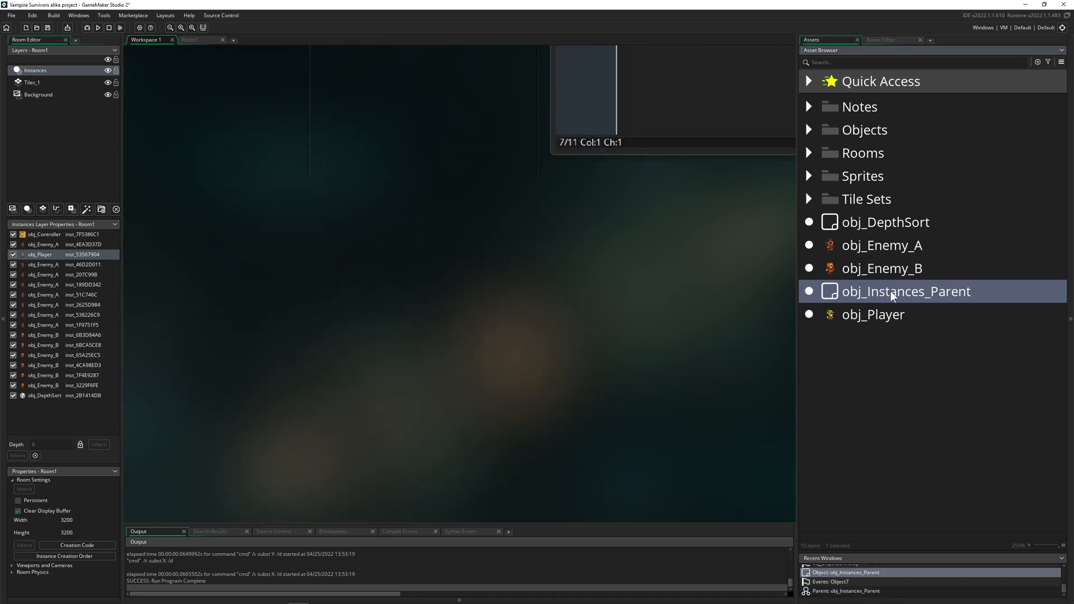
Return to obj_DepthSort's depth assignment line and run the game to test depth sorting
double_click(886, 221)
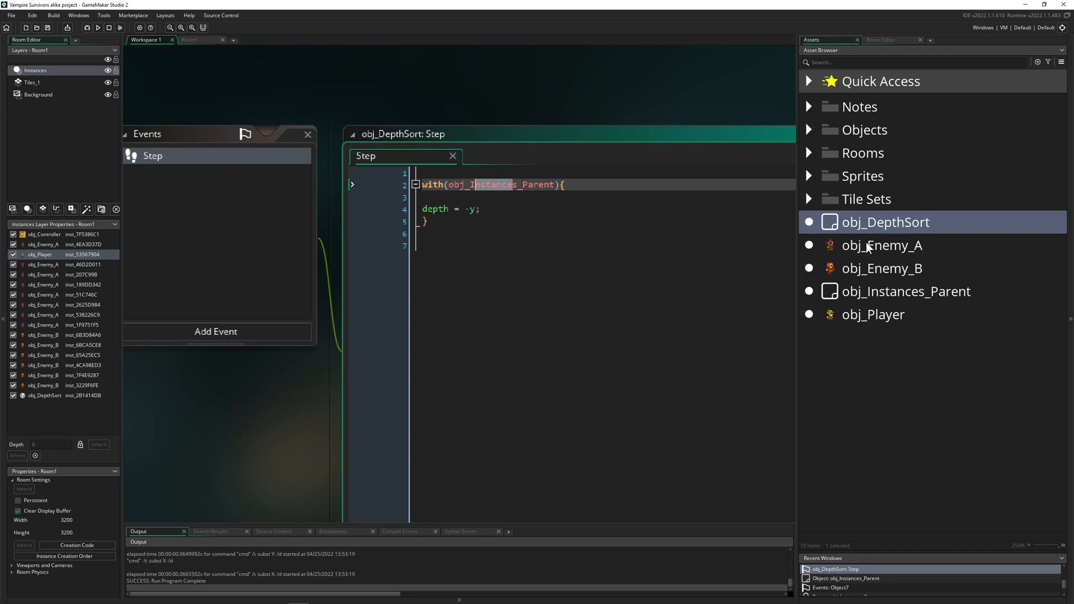
mouse_move(899, 257)
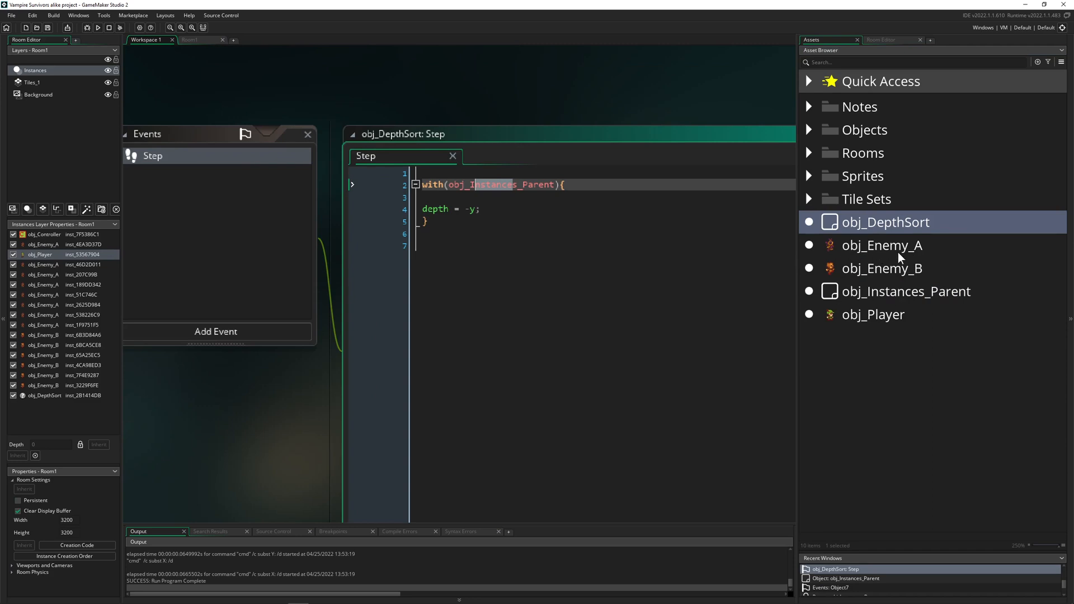
click(481, 209)
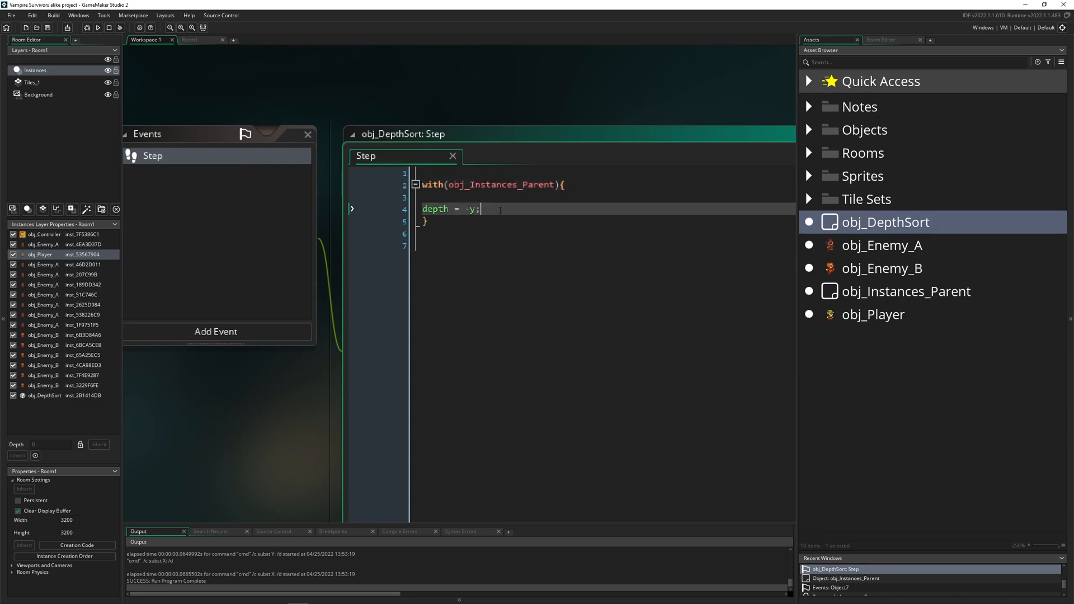
click(99, 27)
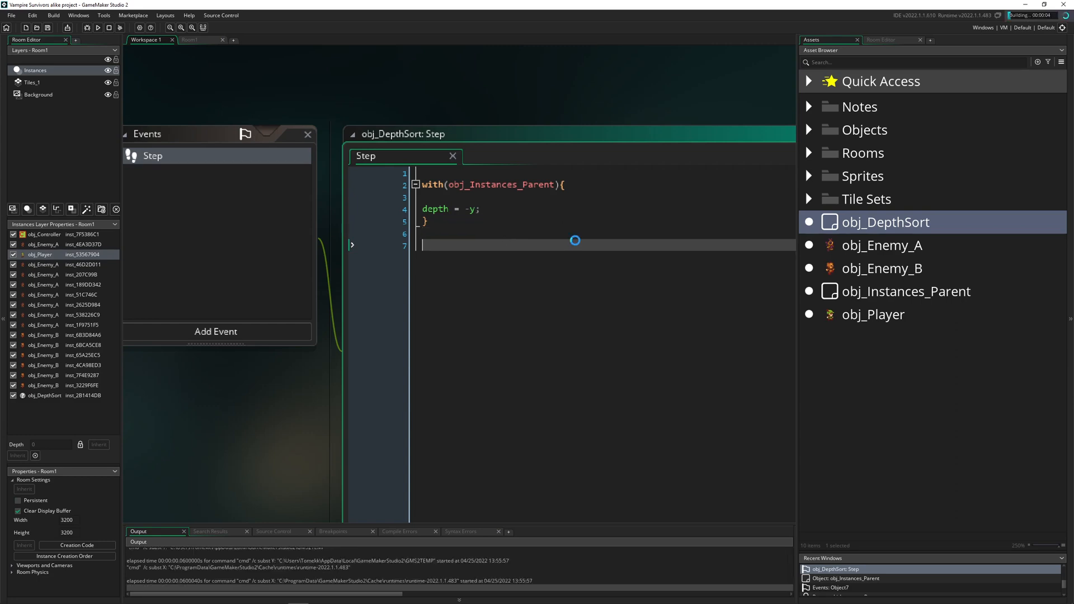
Watch the test run, close the game window, and open obj_Enemy_A
click(97, 26)
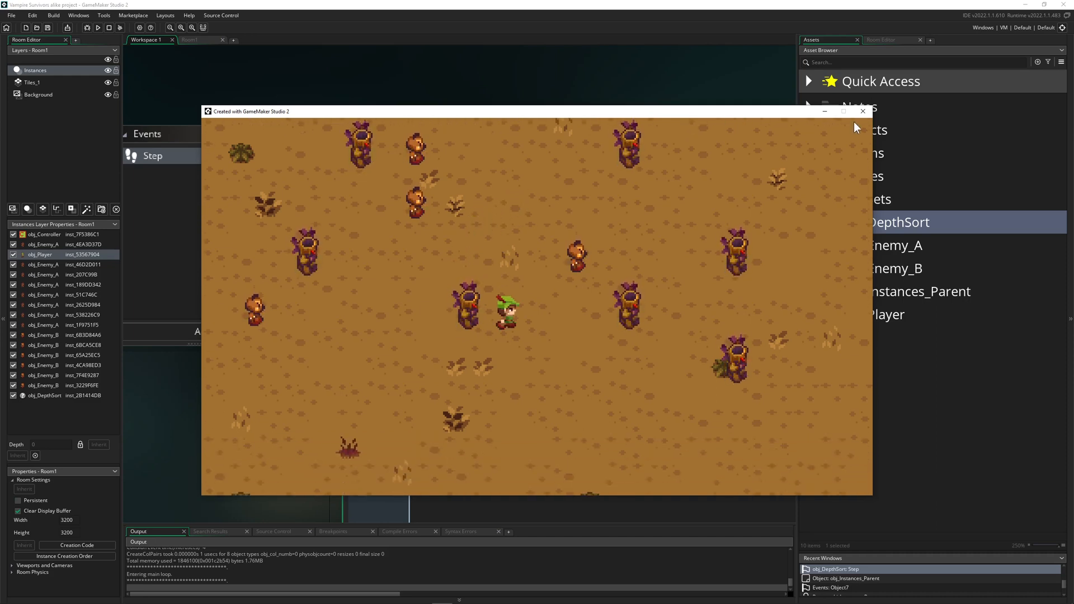
click(862, 110)
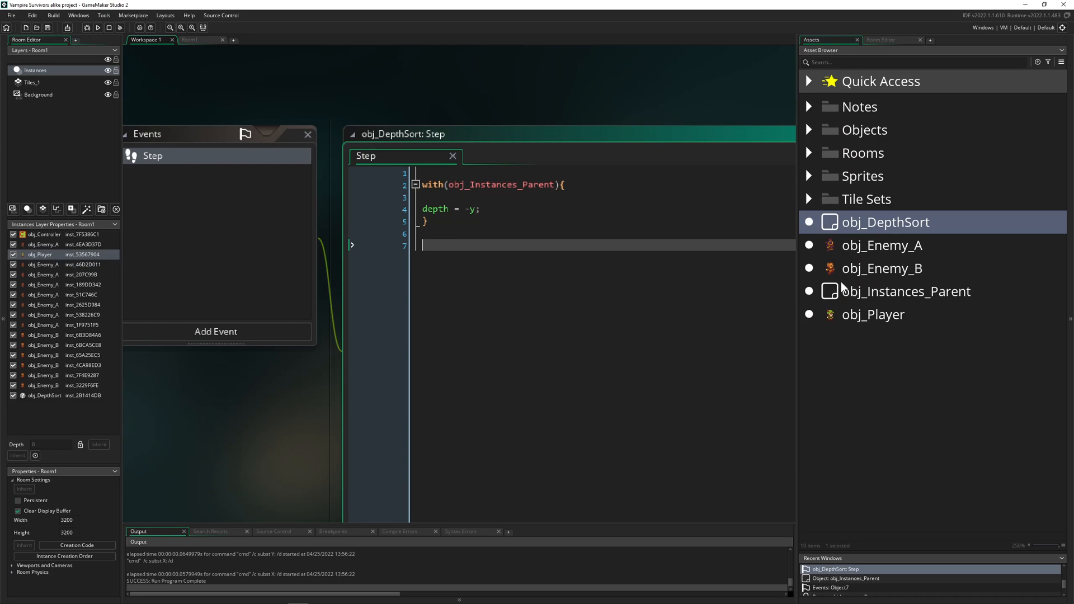
double_click(881, 245)
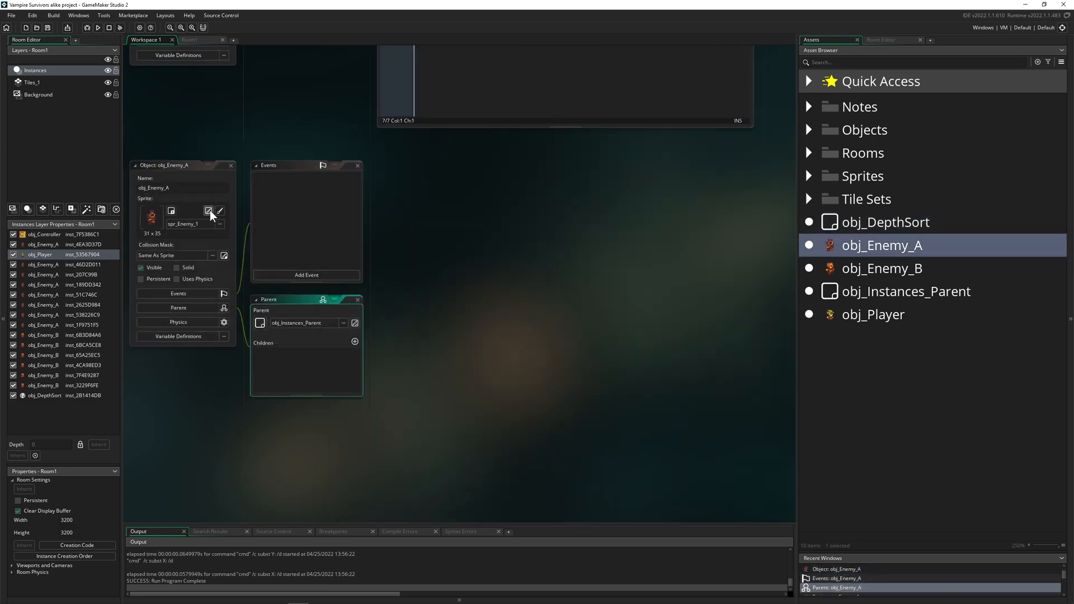
Open spr_Enemy_1 from obj_Enemy_A and zoom in to inspect its origin near the feet
click(210, 212)
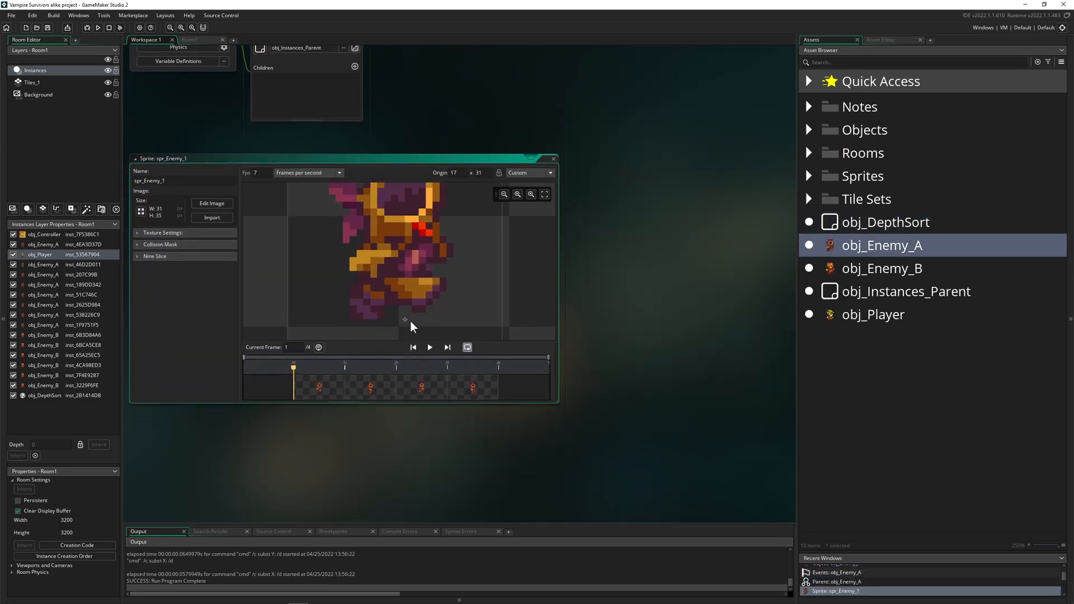
click(517, 194)
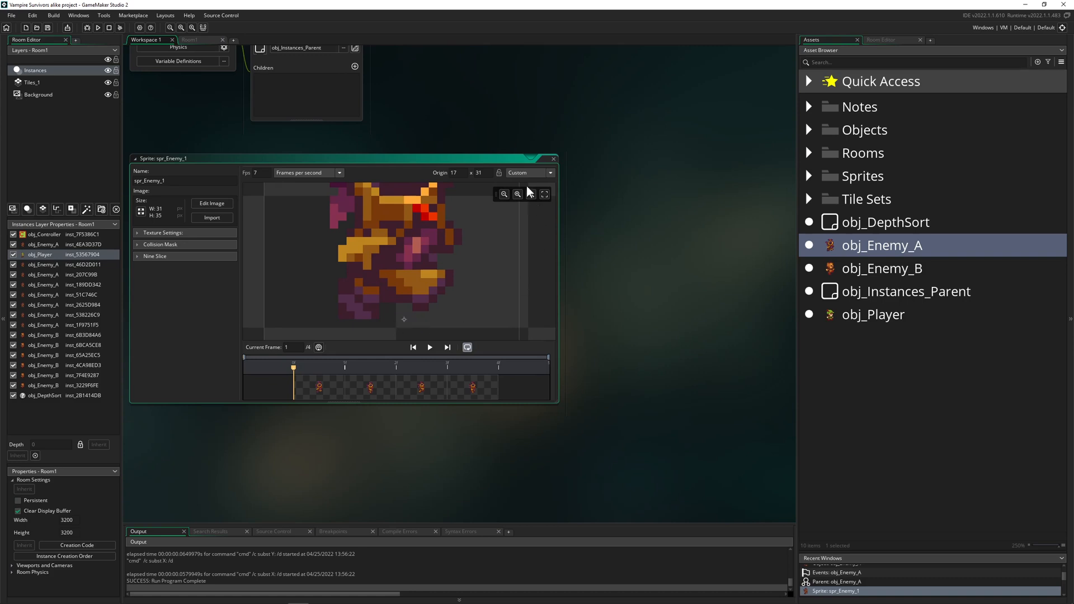
click(527, 172)
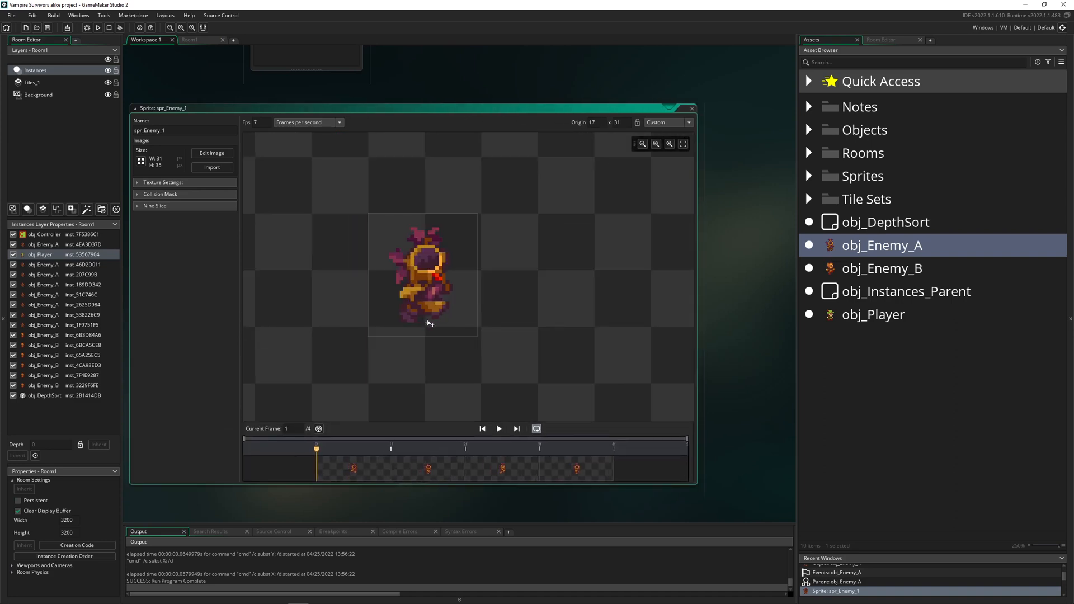
click(371, 209)
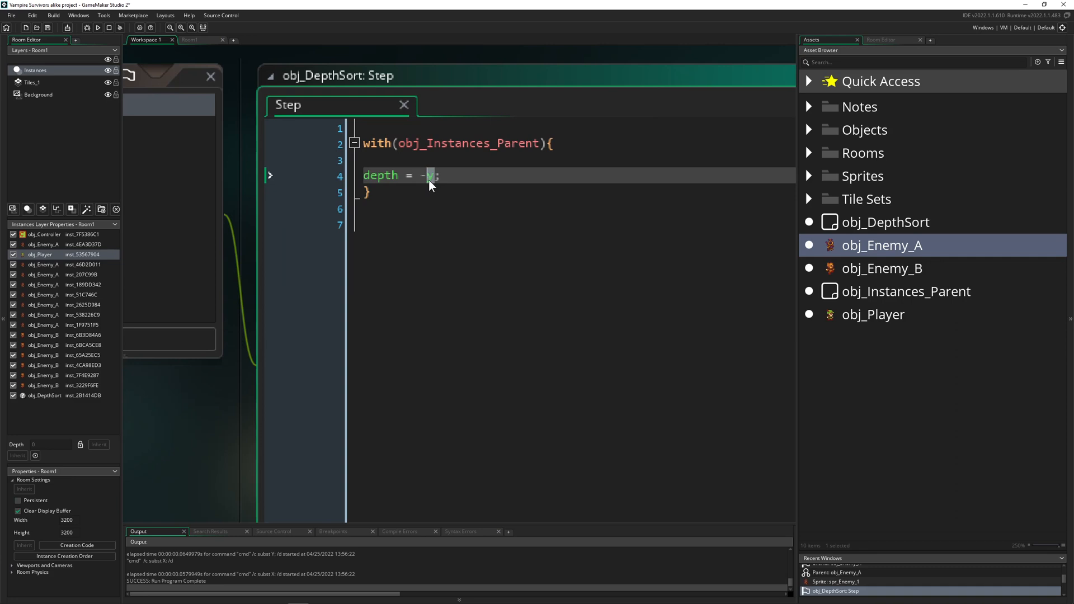
Change the depth line to depth = -bbox_bottom and save the Step event
text(bbox_bottom)
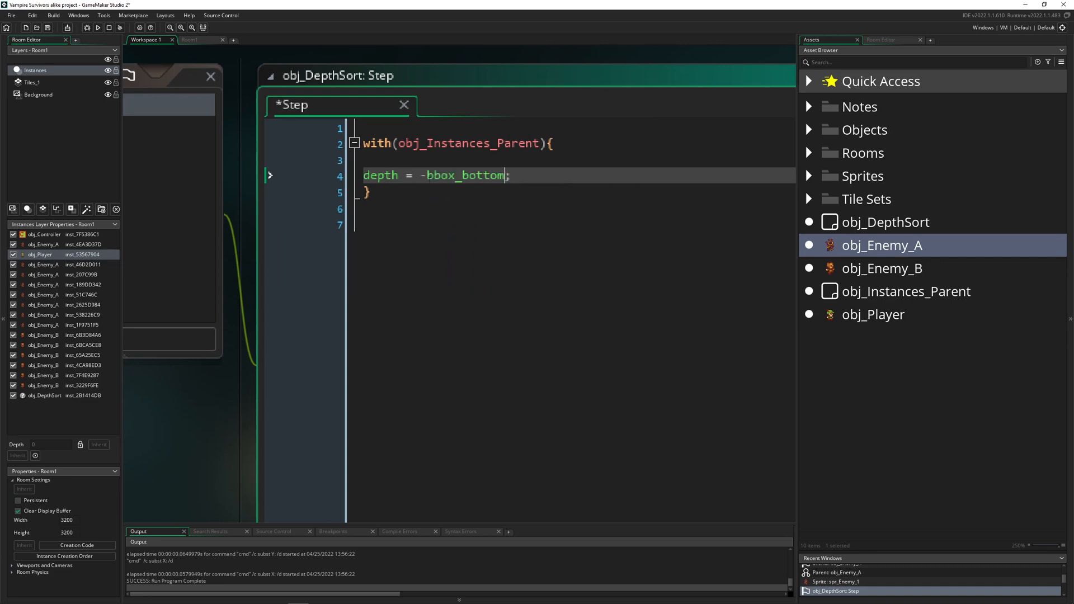
key(ctrl+s)
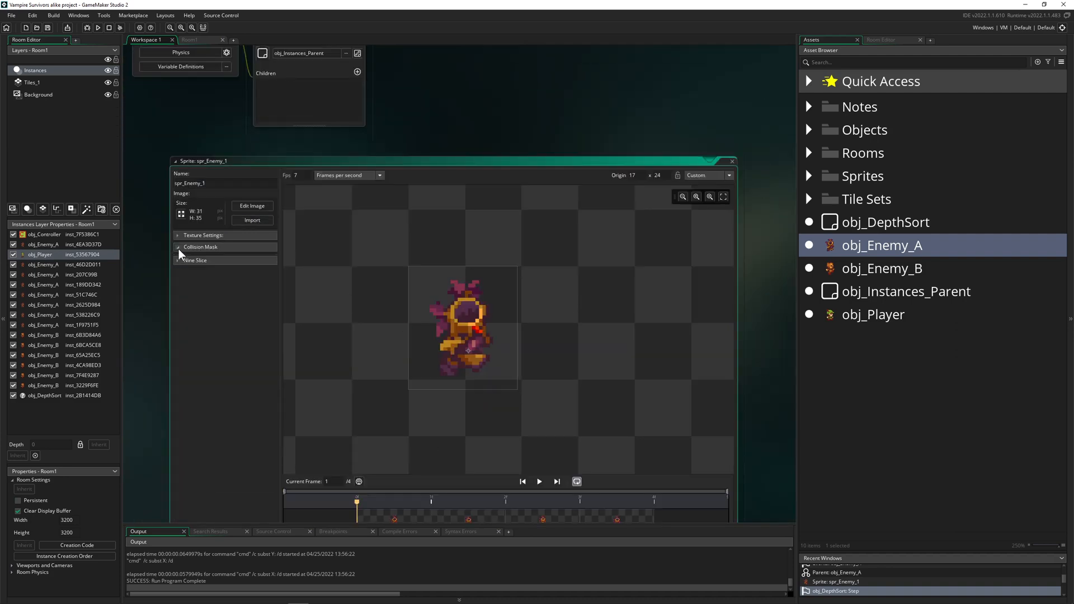
Set spr_Enemy_1's collision mask to a manual rectangle fitting the body (6, 24, 4, 29) and close the sprite
click(200, 246)
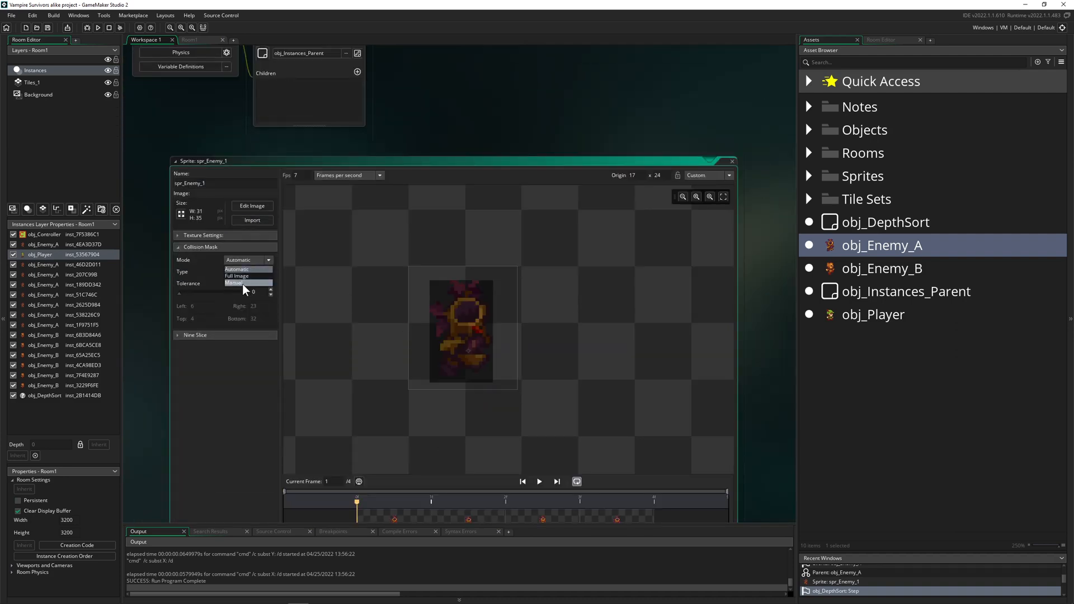
click(234, 282)
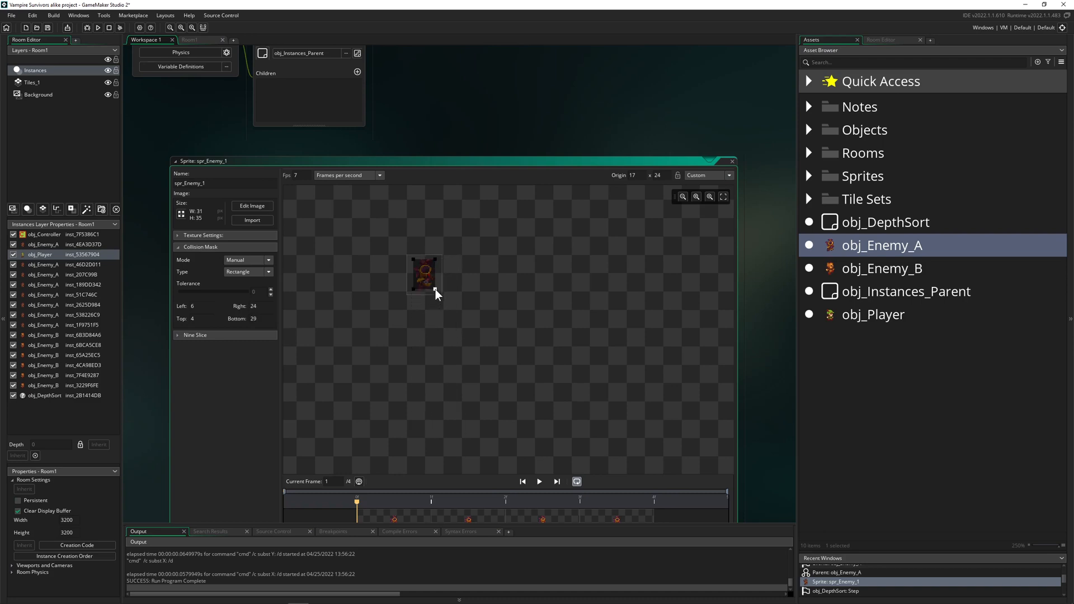
click(694, 197)
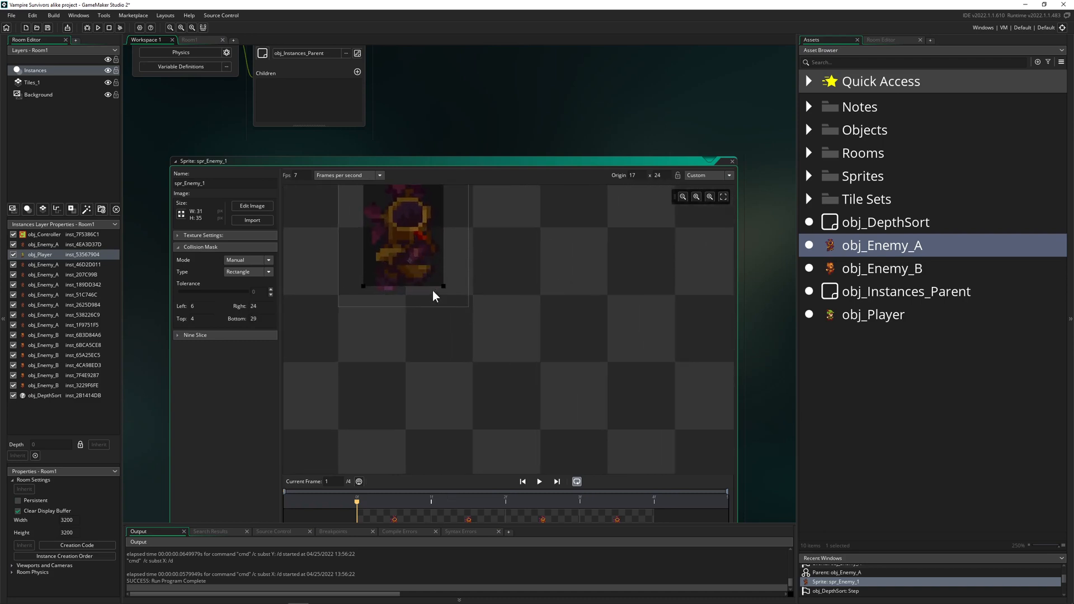
mouse_move(438, 336)
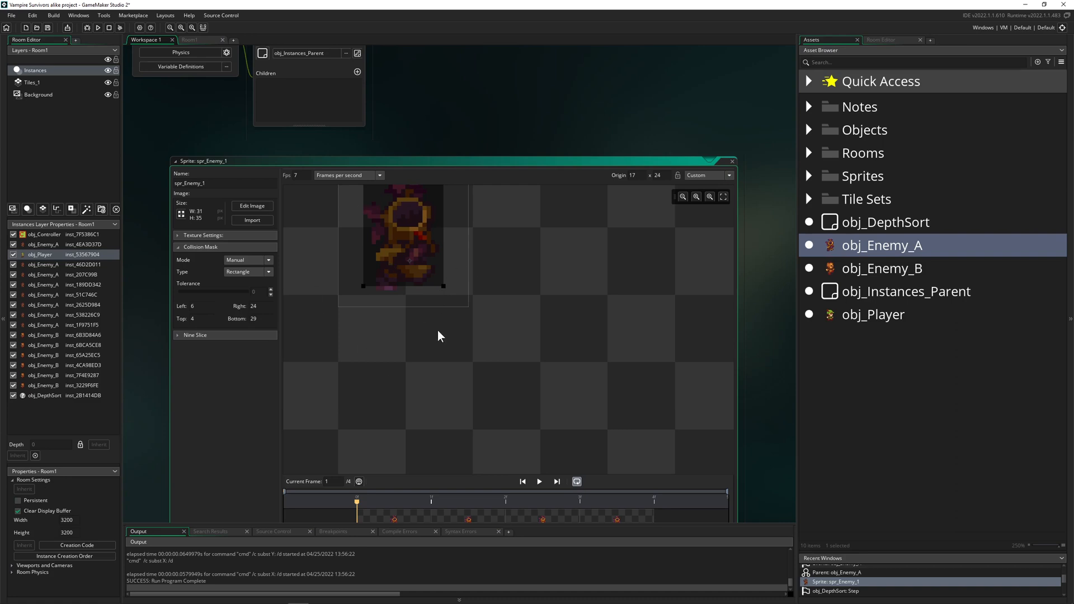
mouse_move(400, 289)
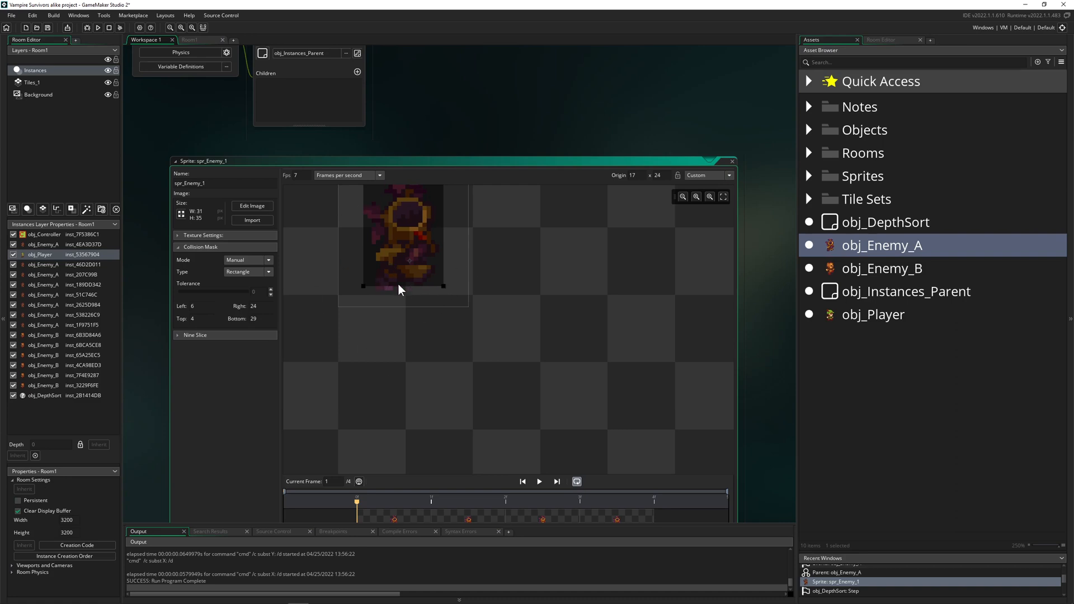
mouse_move(409, 290)
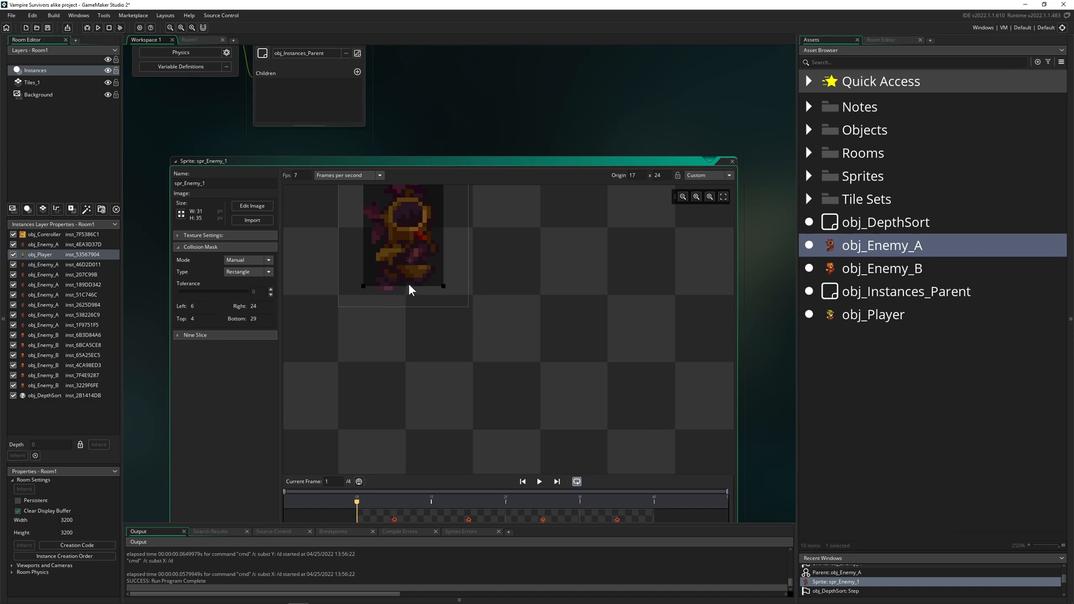
mouse_move(438, 309)
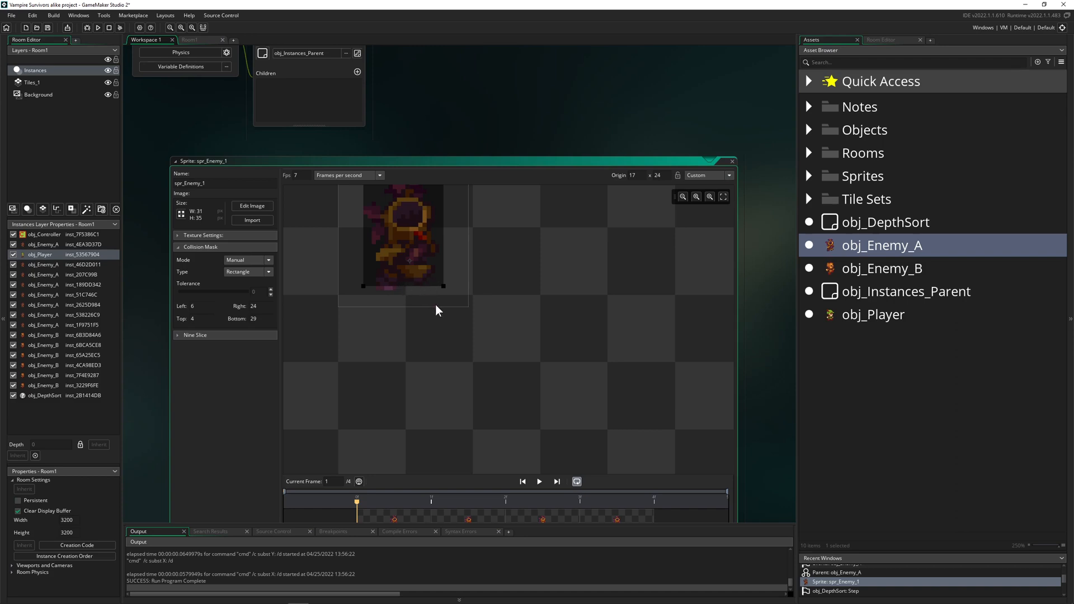
mouse_move(422, 295)
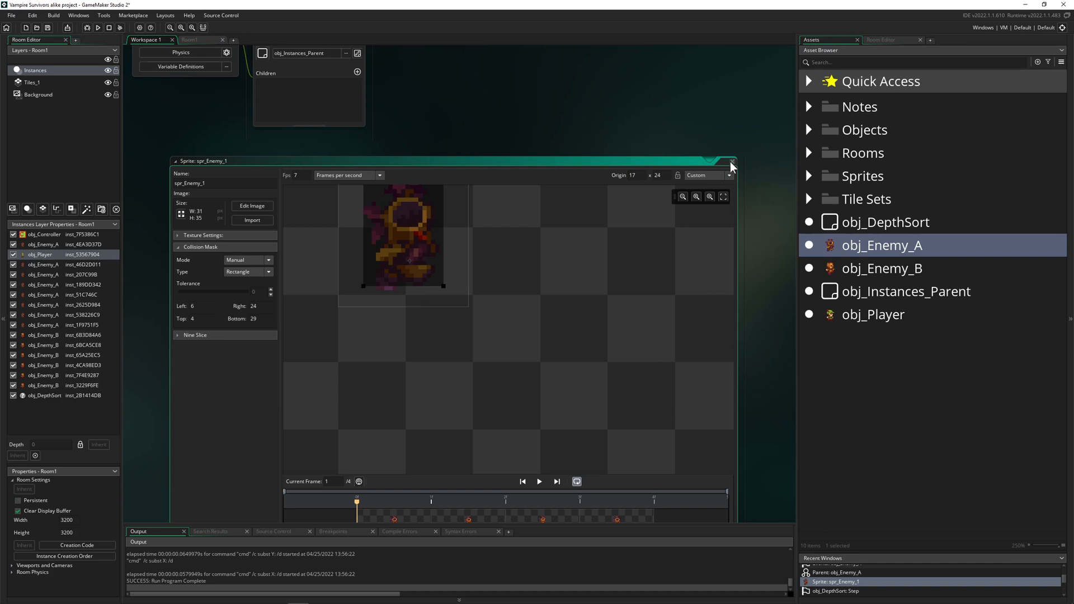
click(731, 161)
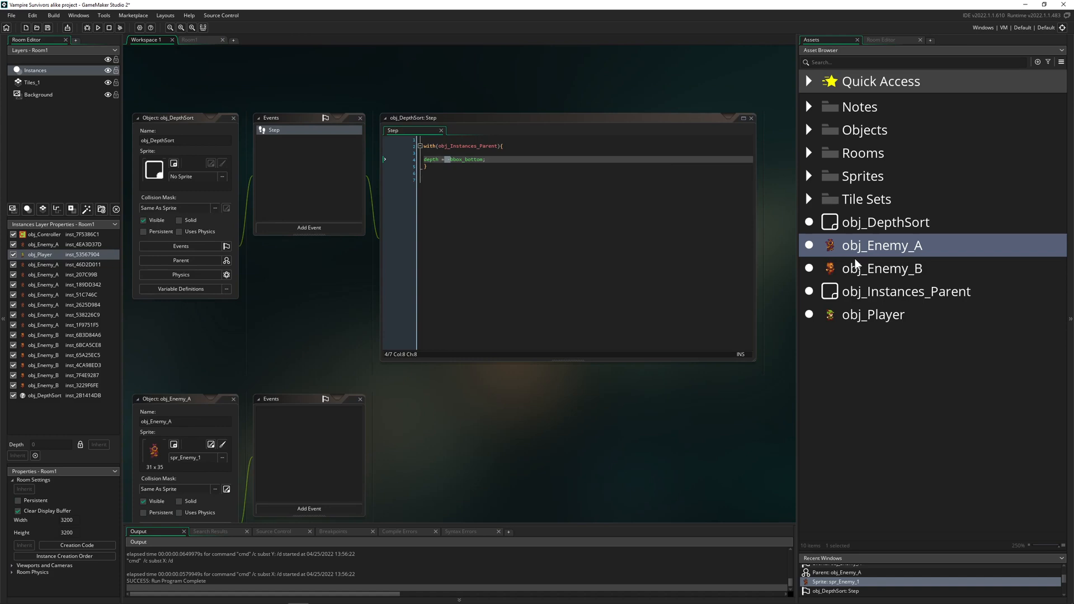
mouse_move(888, 288)
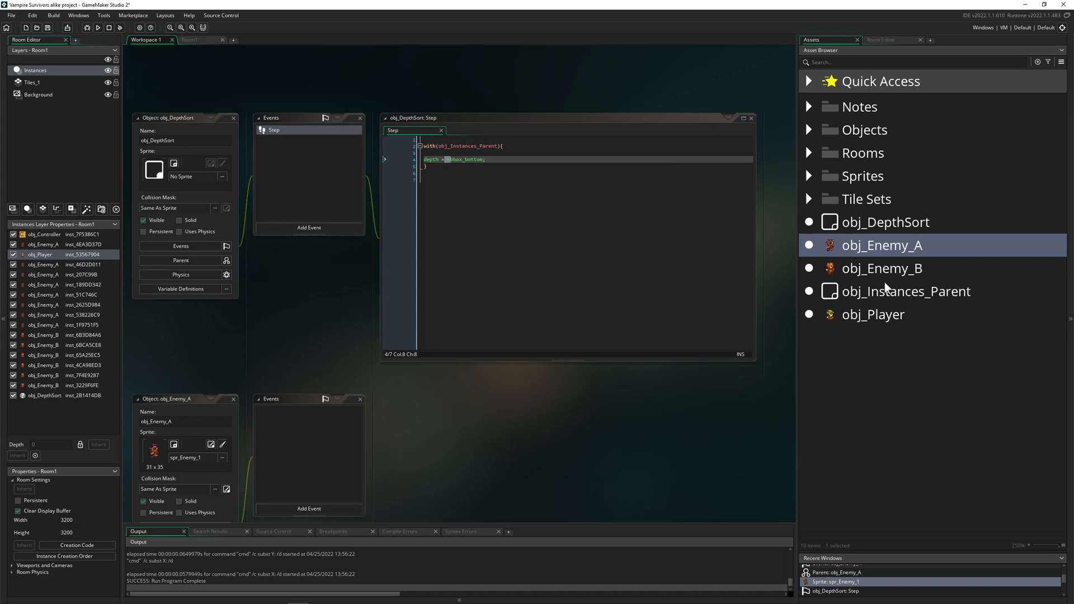